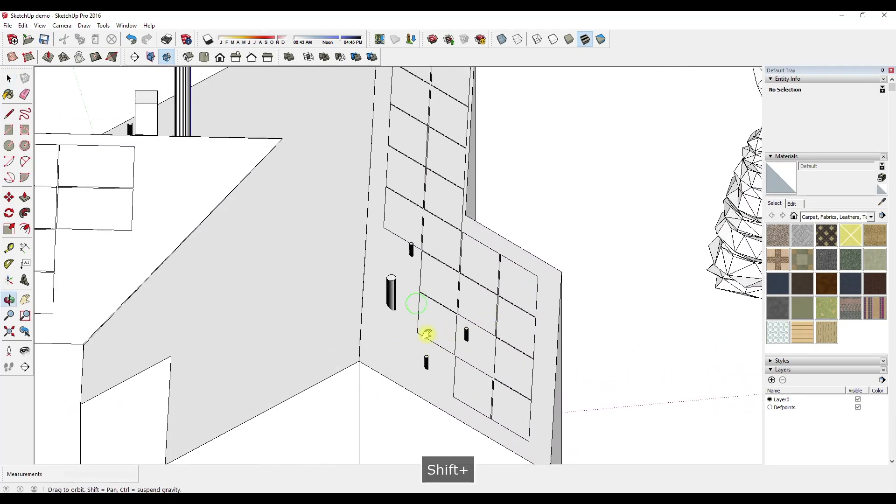
# Send the house model from SketchUp to LayOut via File > Send to LayOut.
pyautogui.click(8, 26)
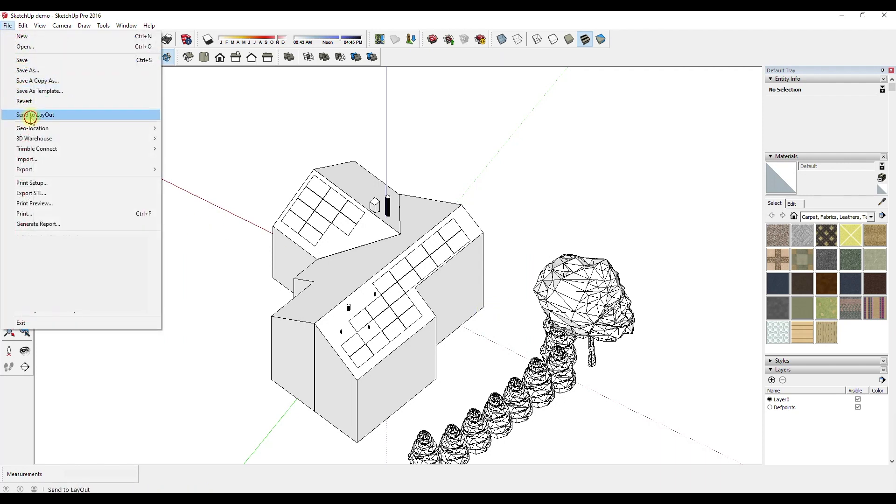
pyautogui.click(35, 115)
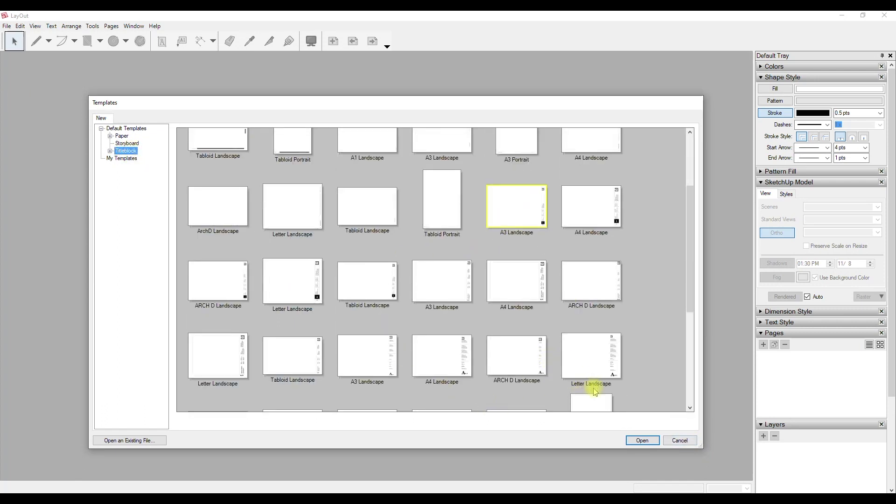